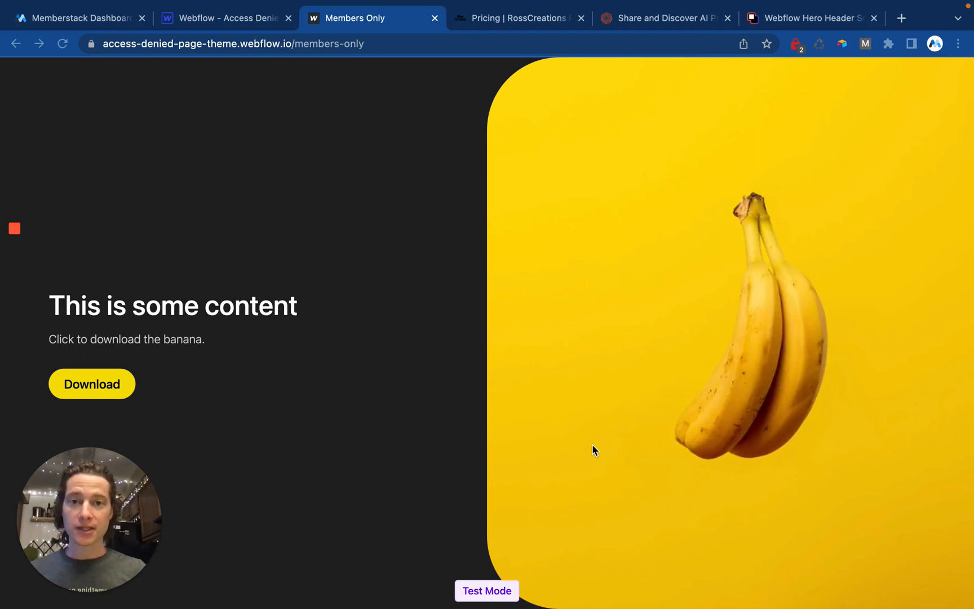
{"action": "mouse_move", "coordinate": [596, 381]}
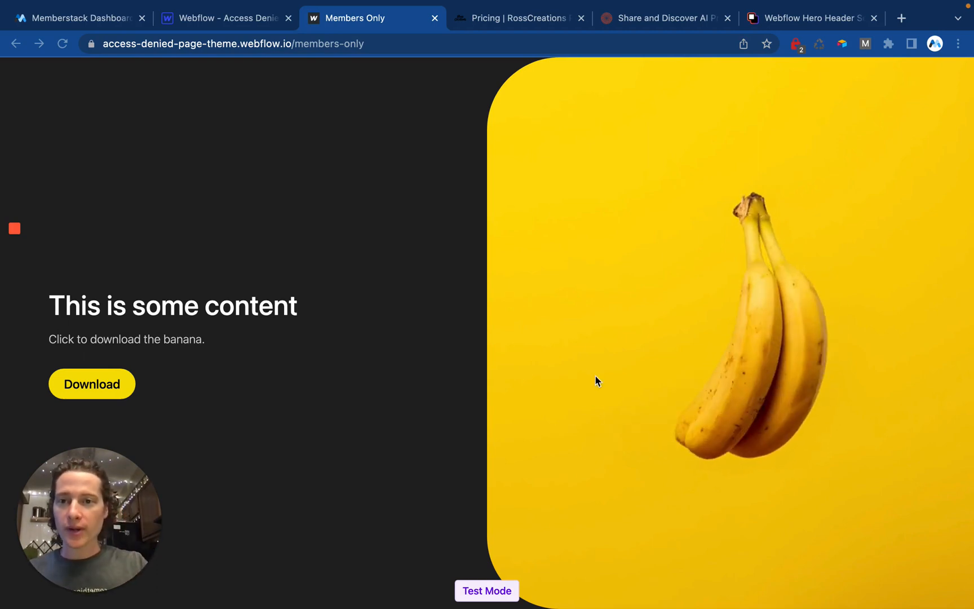
Show the Members Only page's open address, then return to the Memberstack dashboard
{"action": "left_click", "coordinate": [234, 44]}
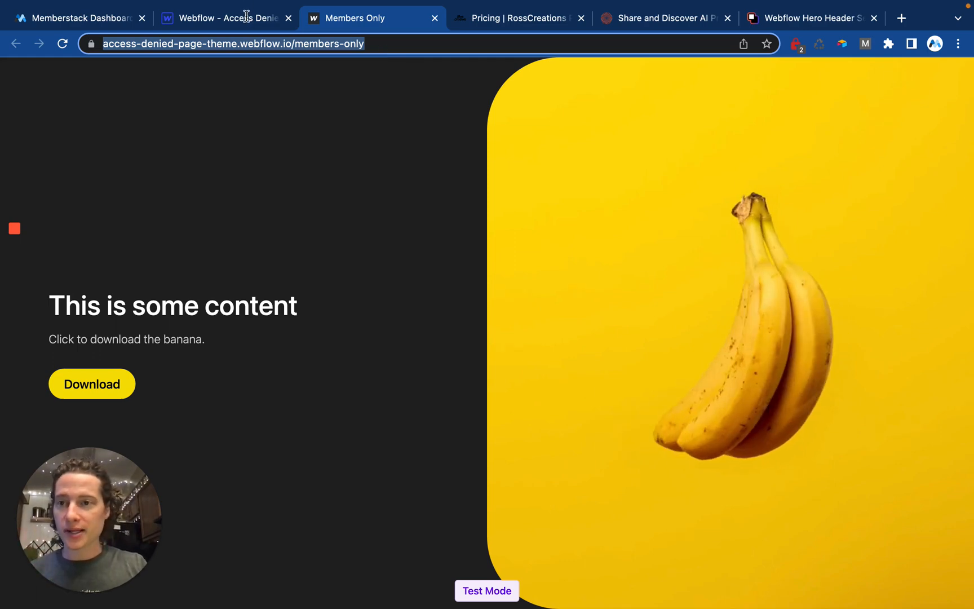
{"action": "left_click", "coordinate": [73, 17]}
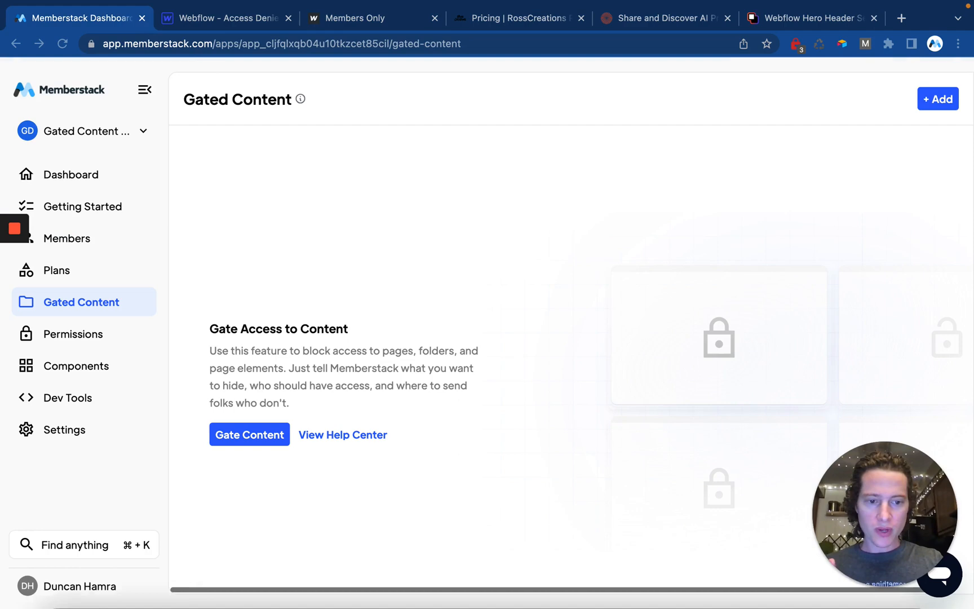
{"action": "mouse_move", "coordinate": [114, 341]}
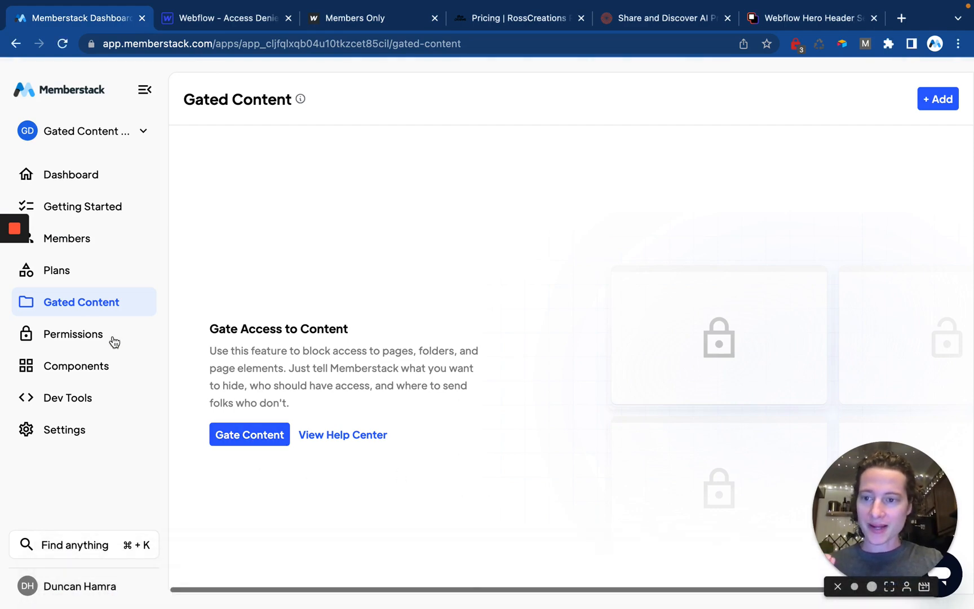
Create a new gated content rule named 'Members Only' and expand its Restricted URLs section
{"action": "left_click", "coordinate": [937, 99]}
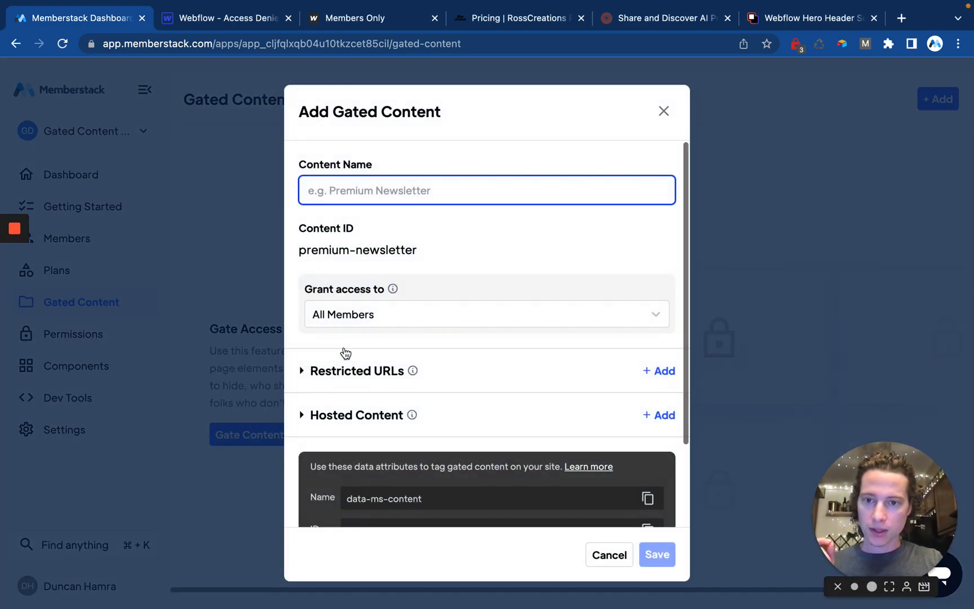
{"action": "mouse_move", "coordinate": [468, 222]}
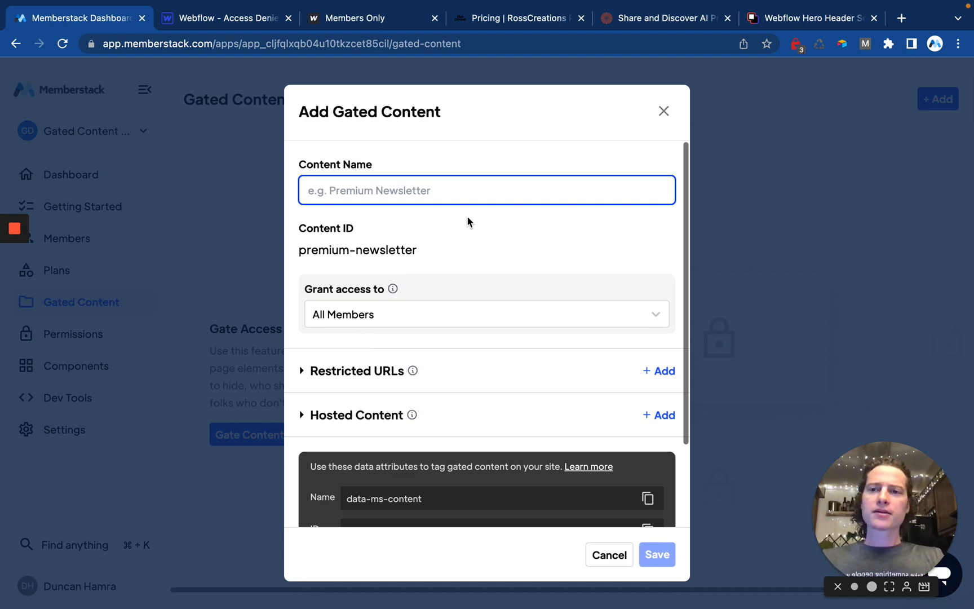
{"action": "type", "text": "Members Only"}
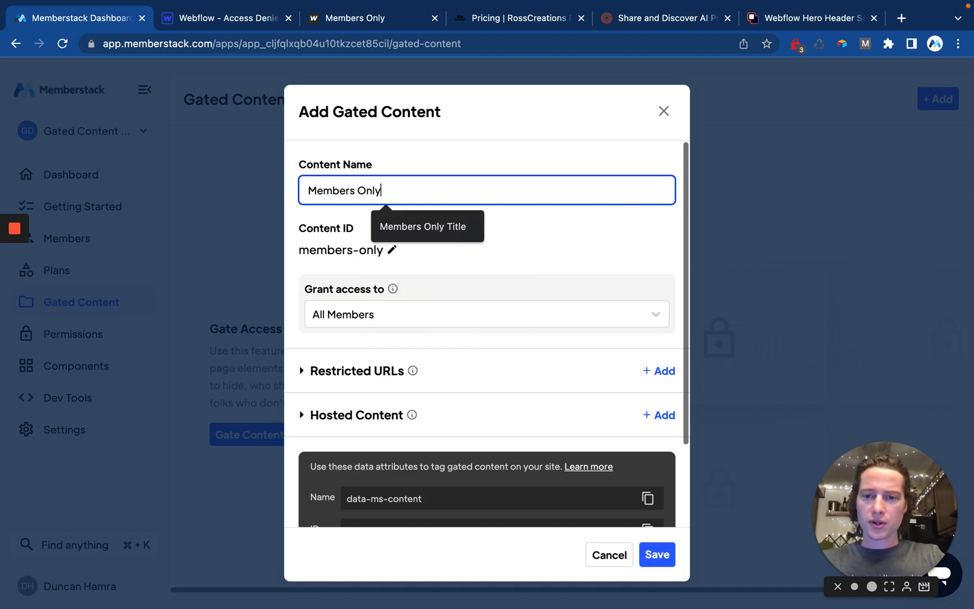
{"action": "scroll", "scroll_direction": "down", "scroll_amount": 3}
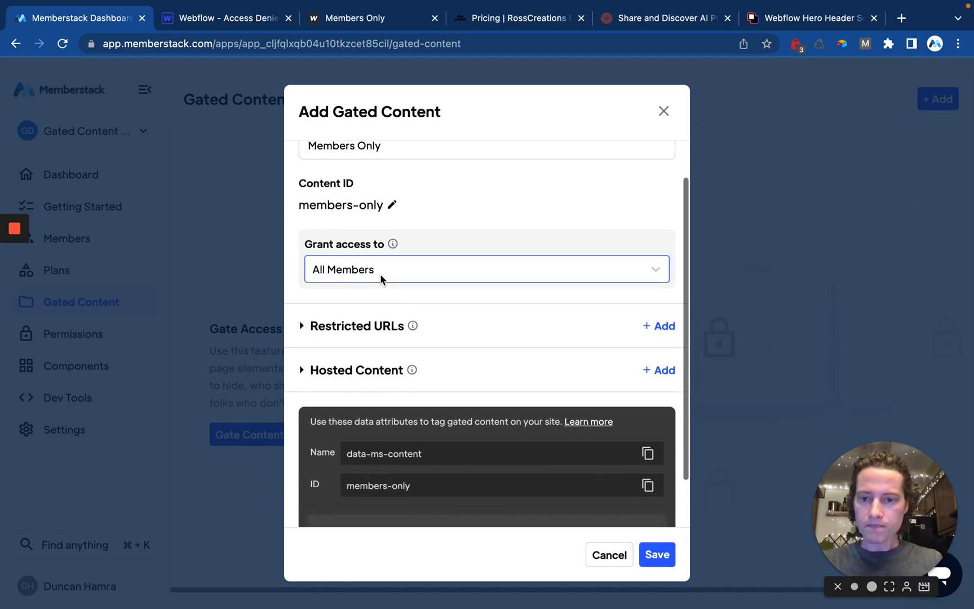
{"action": "left_click", "coordinate": [486, 270]}
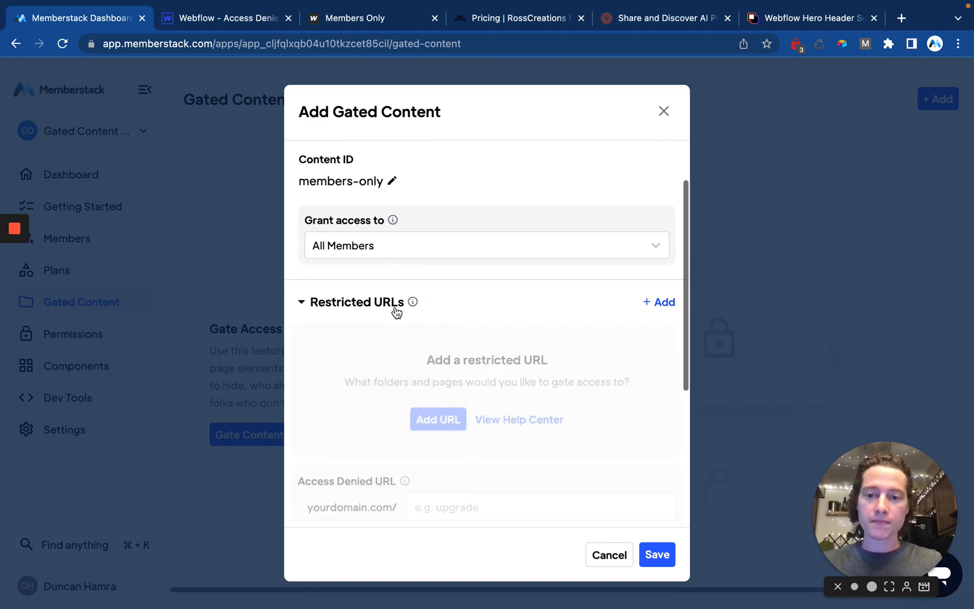
Add a first restricted URL set to Equal to 'members-only'
{"action": "scroll", "scroll_direction": "down", "scroll_amount": 3}
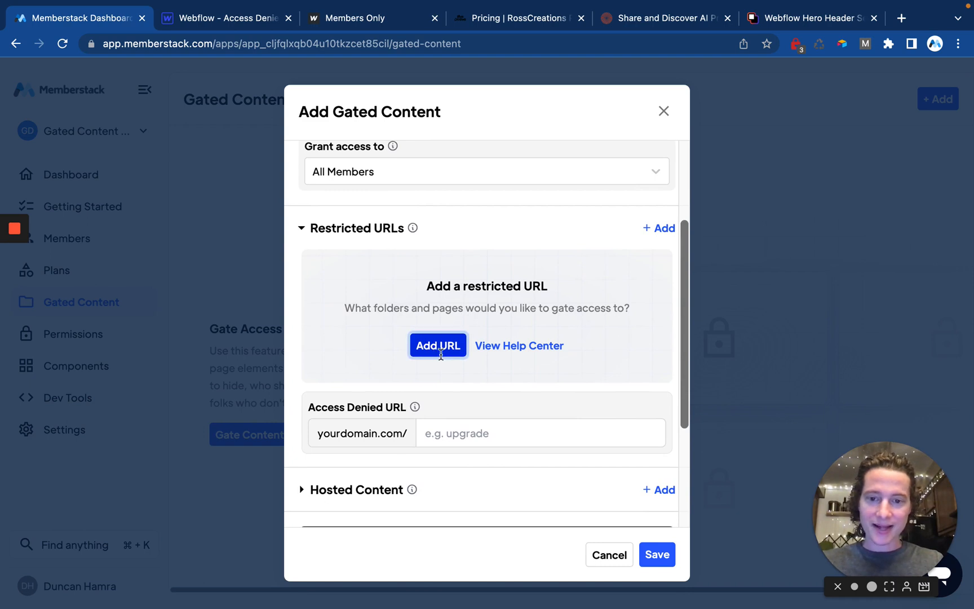
{"action": "left_click", "coordinate": [437, 345]}
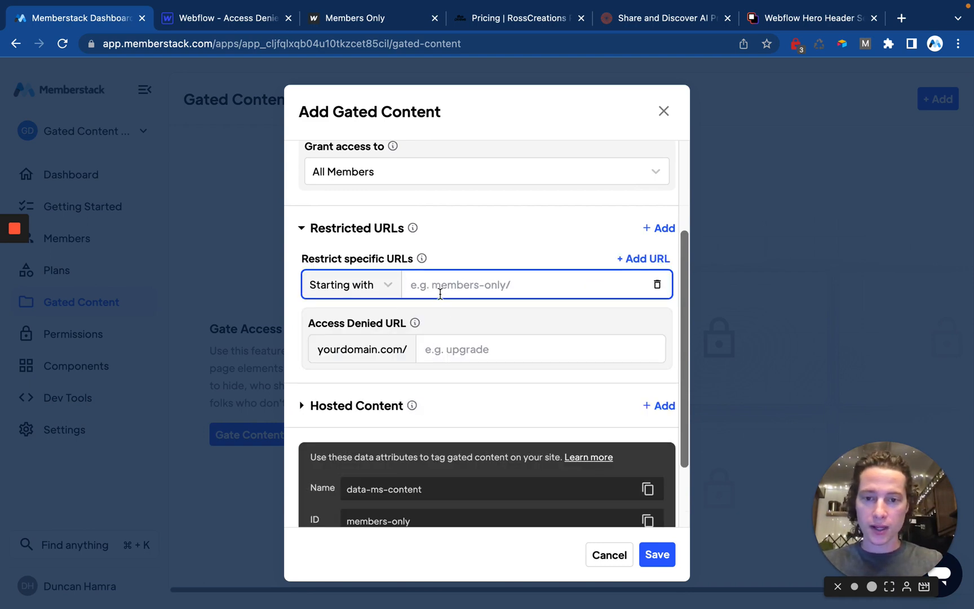
{"action": "left_click", "coordinate": [349, 284]}
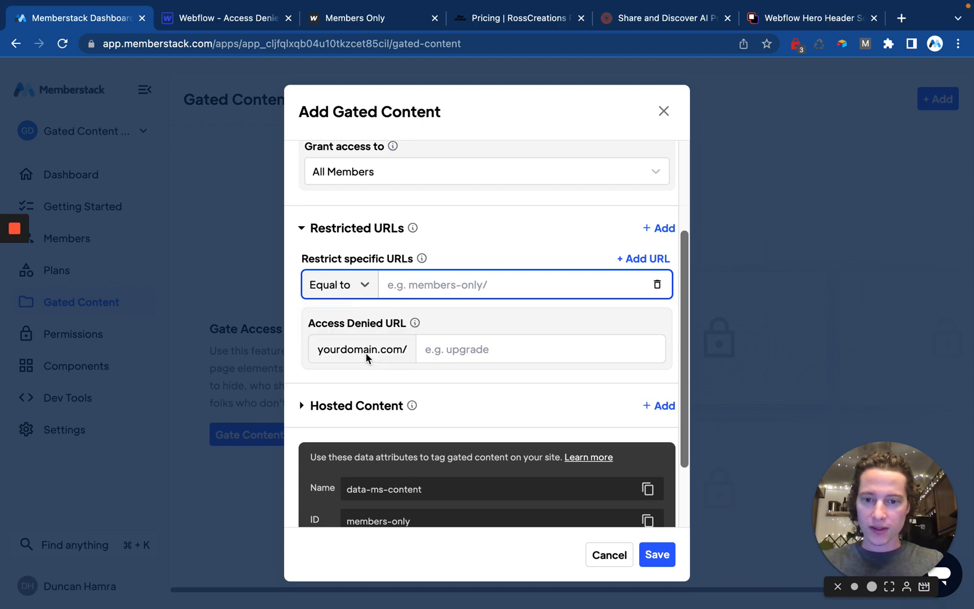
{"action": "type", "text": "members-only"}
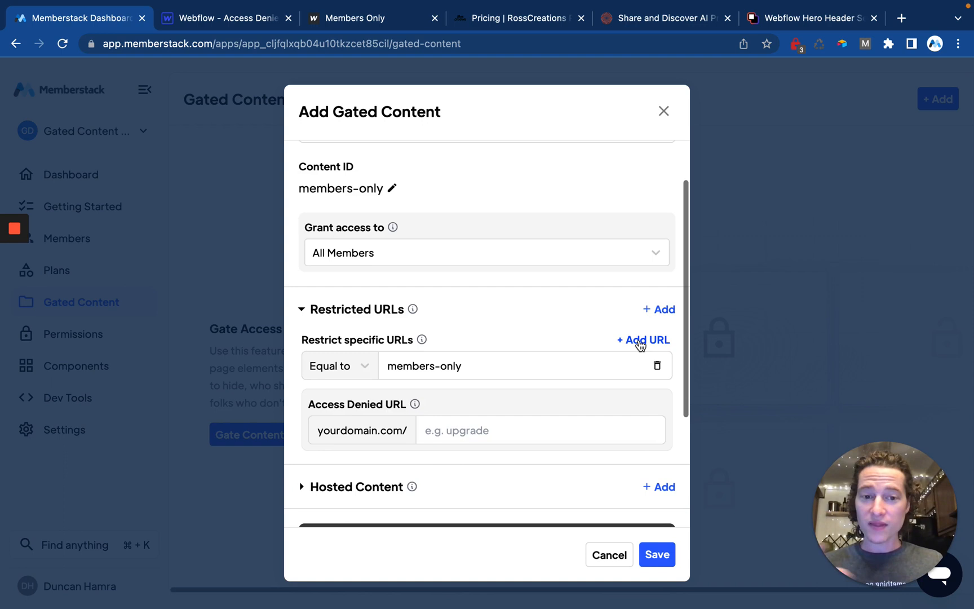
Add two more restricted URLs starting with 'newsletter' and 'blog'
{"action": "left_click", "coordinate": [642, 340]}
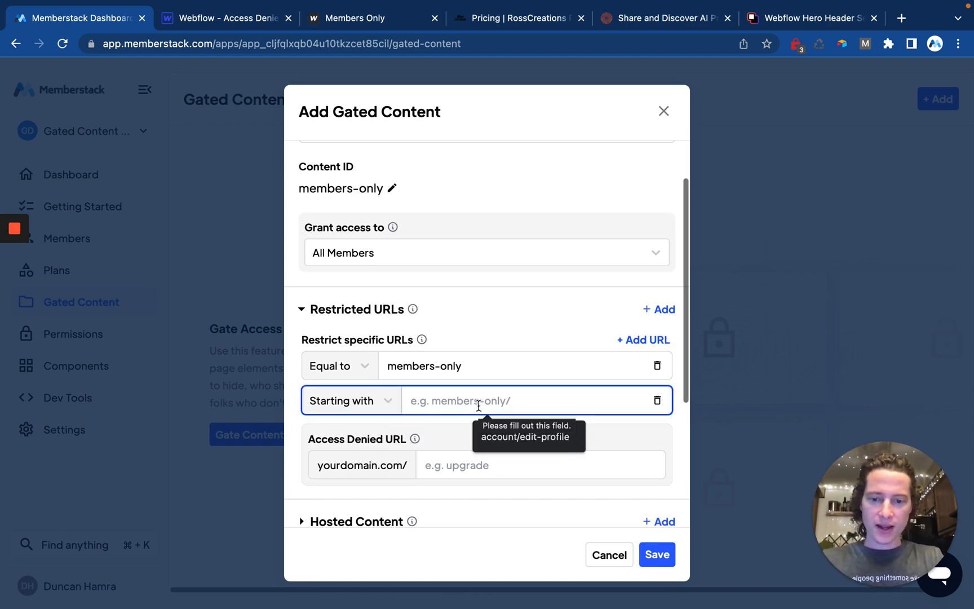
{"action": "type", "text": "newslett"}
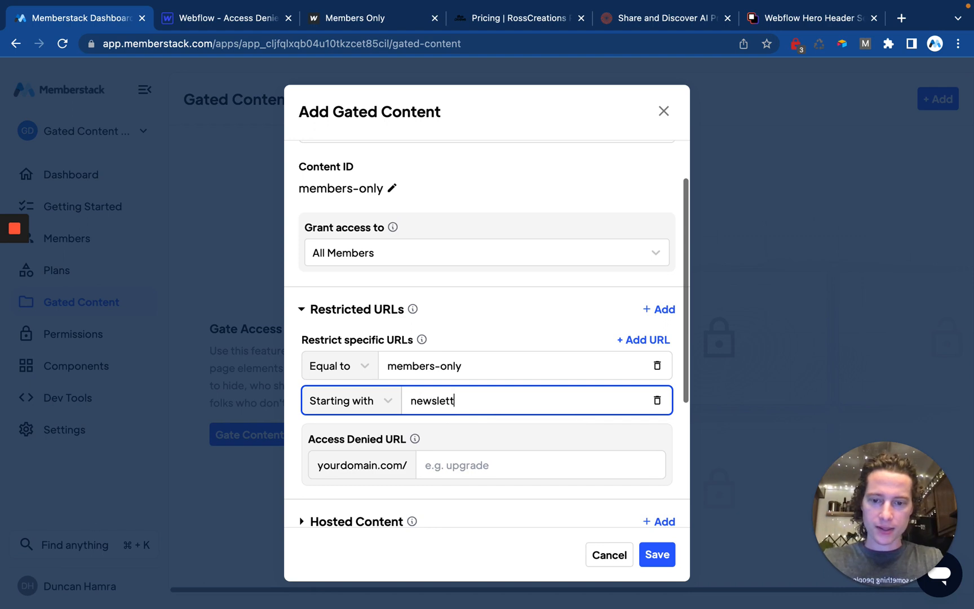
{"action": "left_click", "coordinate": [644, 339]}
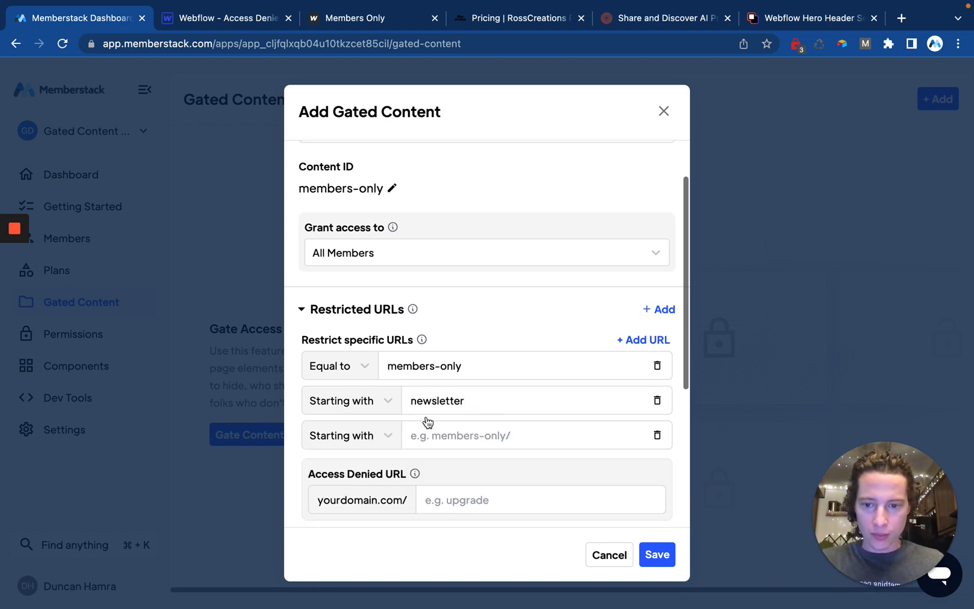
{"action": "type", "text": "blog"}
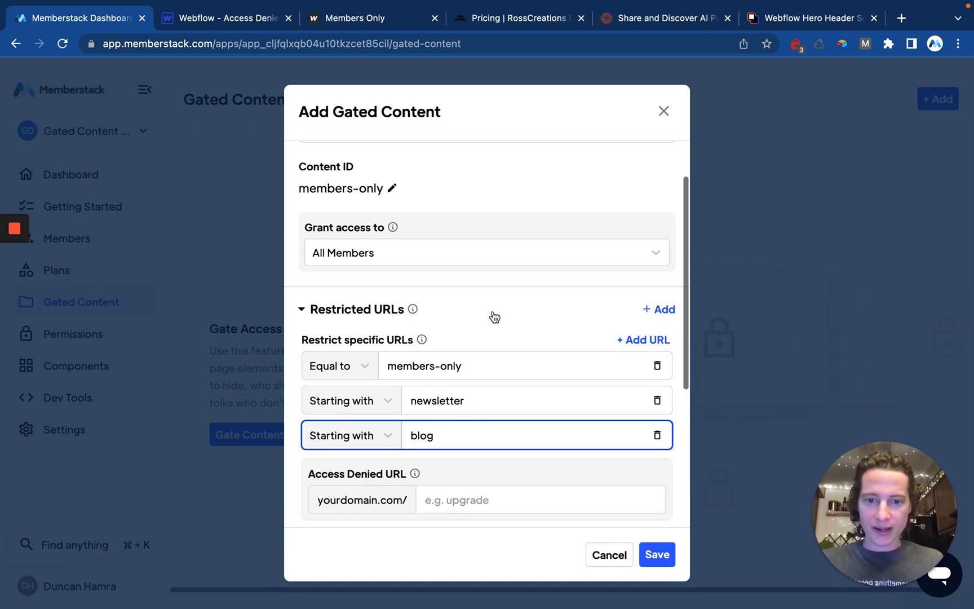
{"action": "scroll", "scroll_direction": "down", "scroll_amount": 3}
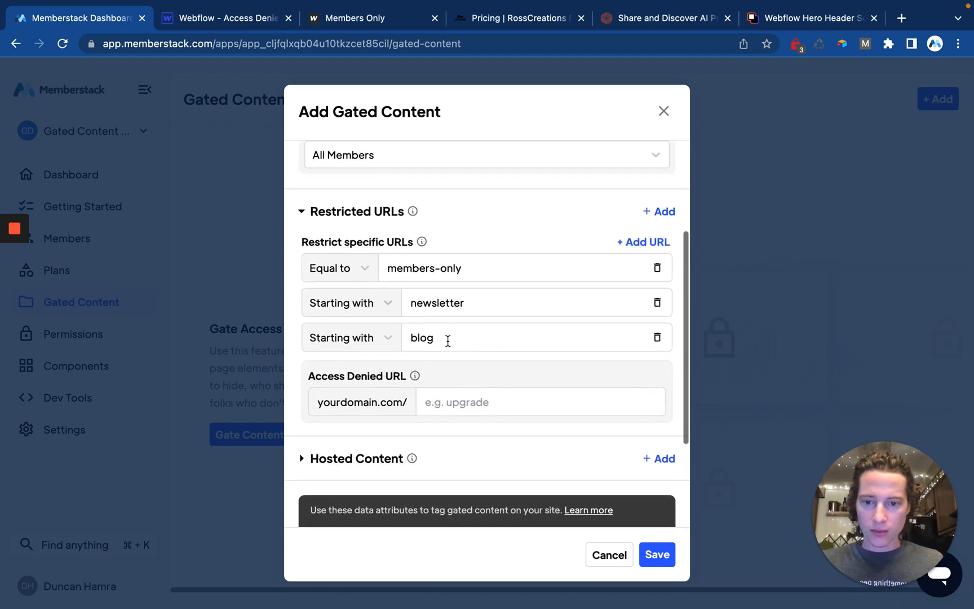
{"action": "mouse_move", "coordinate": [485, 424]}
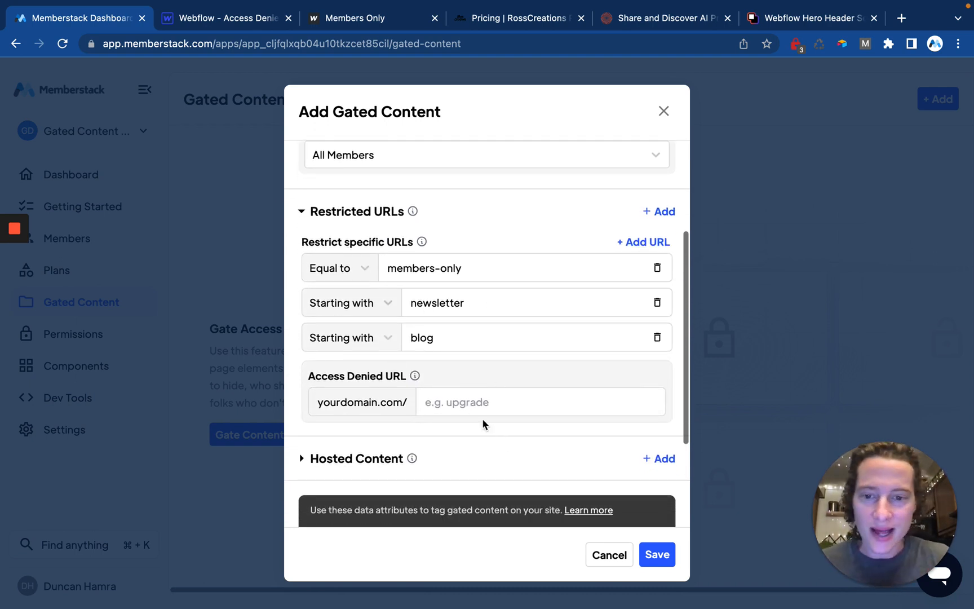
{"action": "mouse_move", "coordinate": [414, 375]}
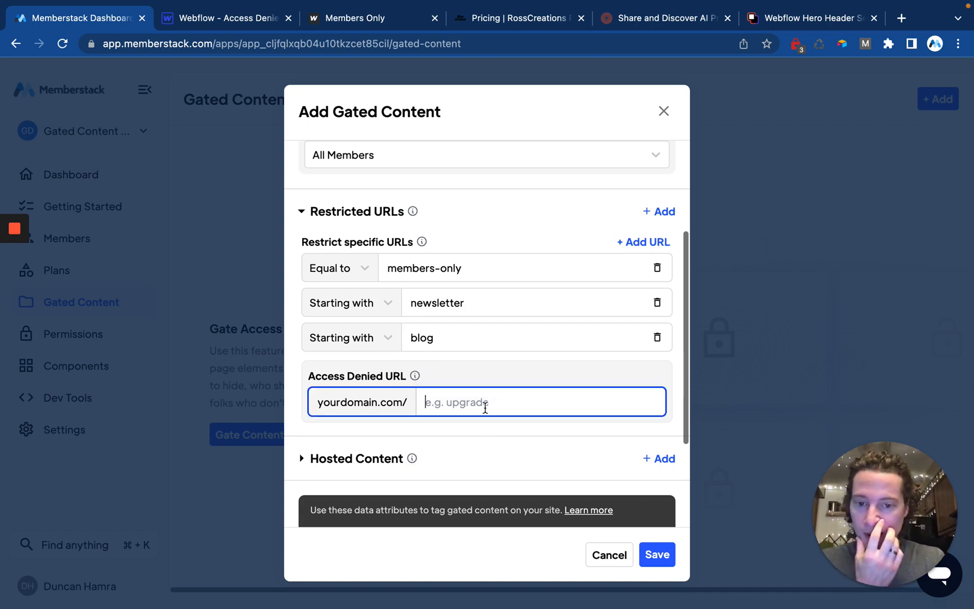
Set the Access Denied URL to 'access-denied' and review the rule's settings
{"action": "type", "text": "access-de"}
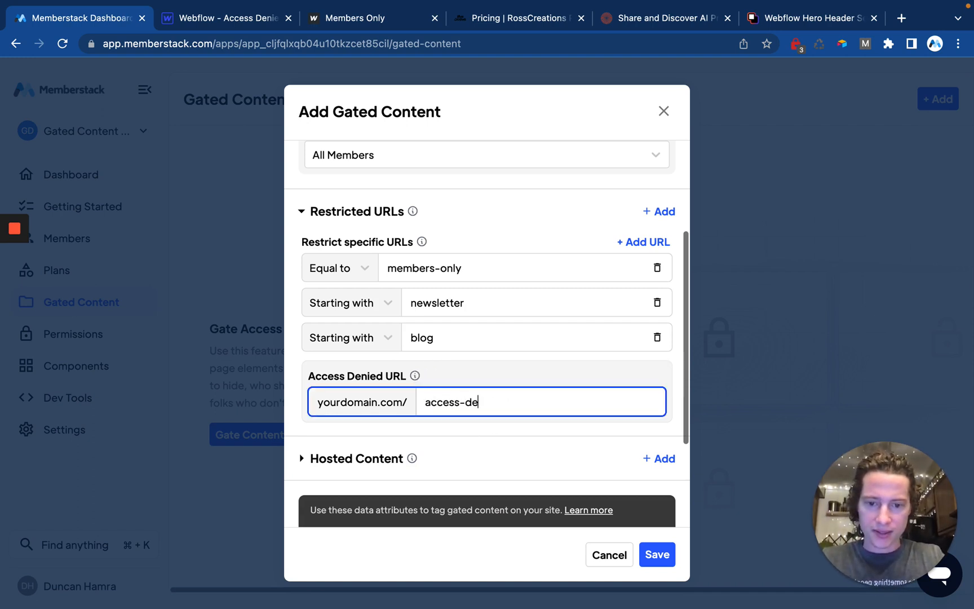
{"action": "type", "text": "nied"}
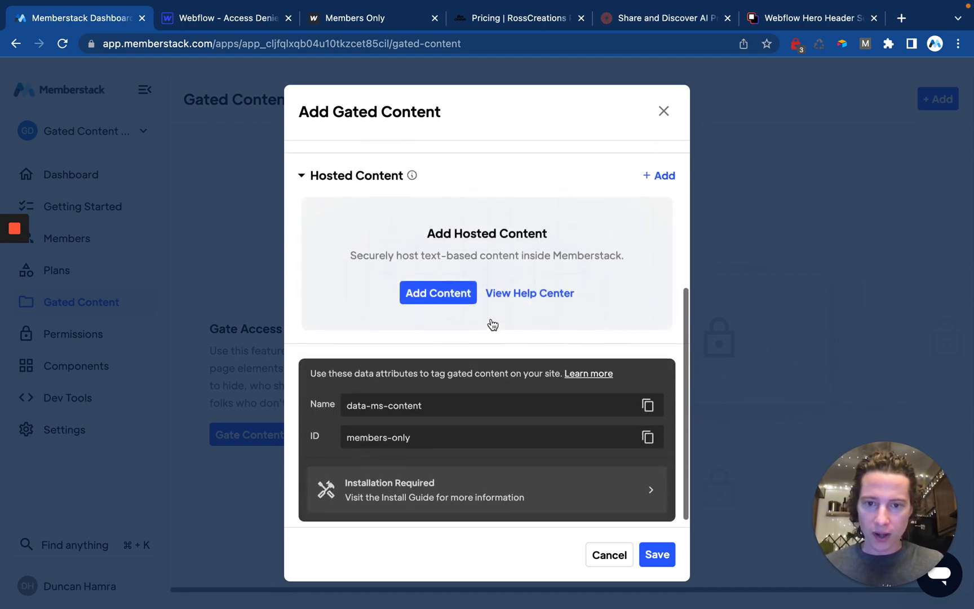
{"action": "scroll", "scroll_direction": "up", "scroll_amount": 3}
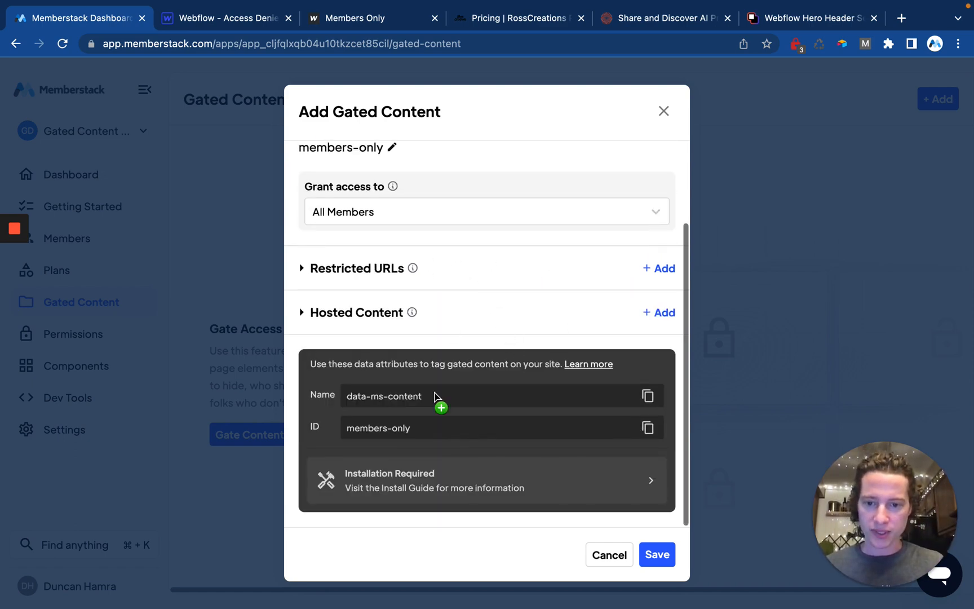
{"action": "mouse_move", "coordinate": [531, 419]}
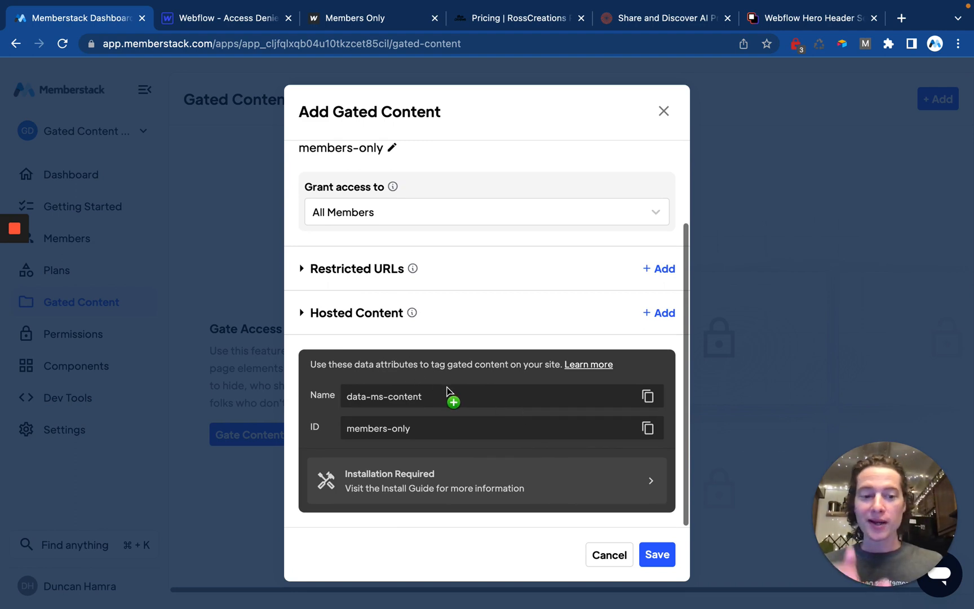
{"action": "mouse_move", "coordinate": [436, 381]}
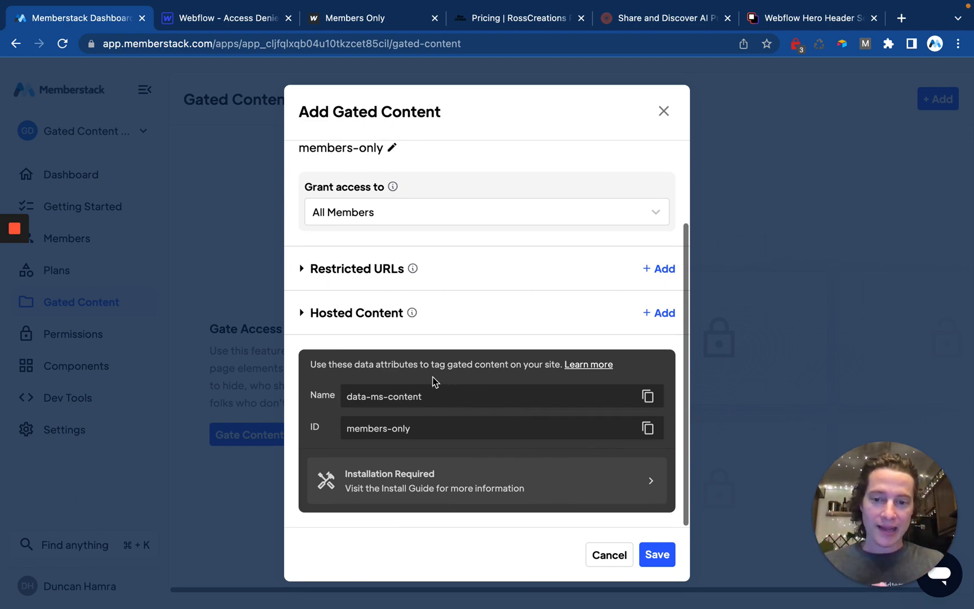
{"action": "mouse_move", "coordinate": [473, 417]}
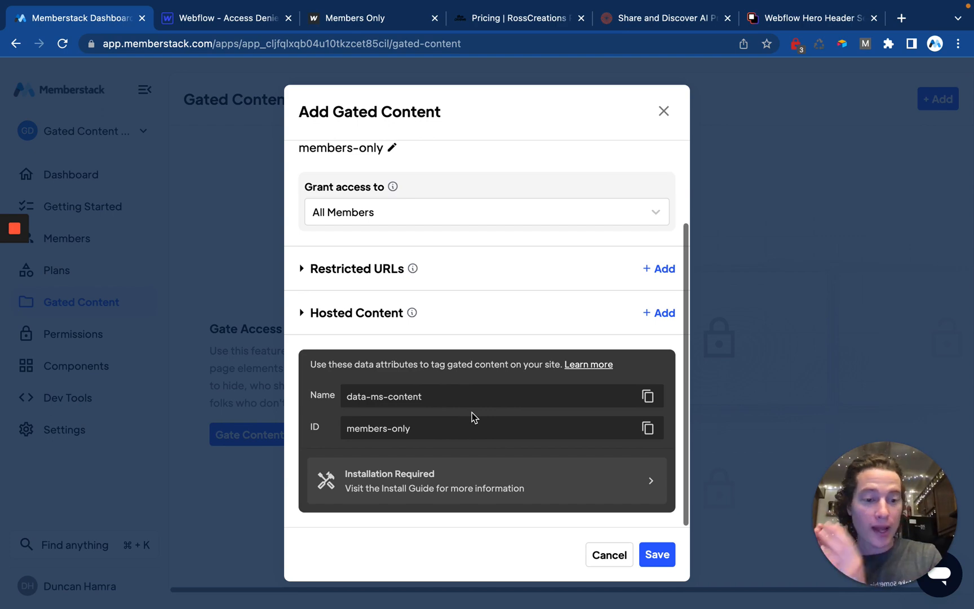
{"action": "scroll", "scroll_direction": "up", "scroll_amount": 3}
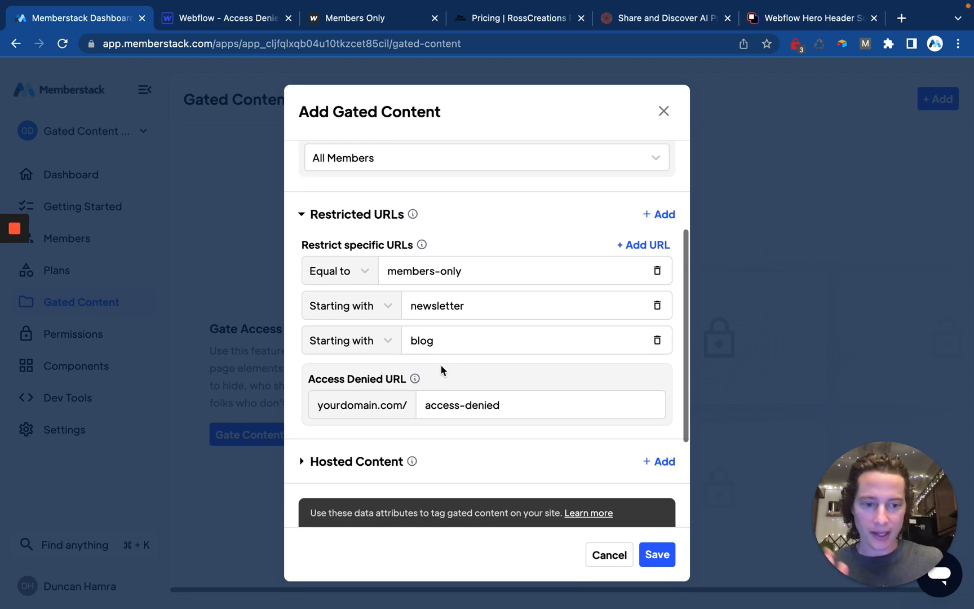
{"action": "scroll", "scroll_direction": "down", "scroll_amount": 3}
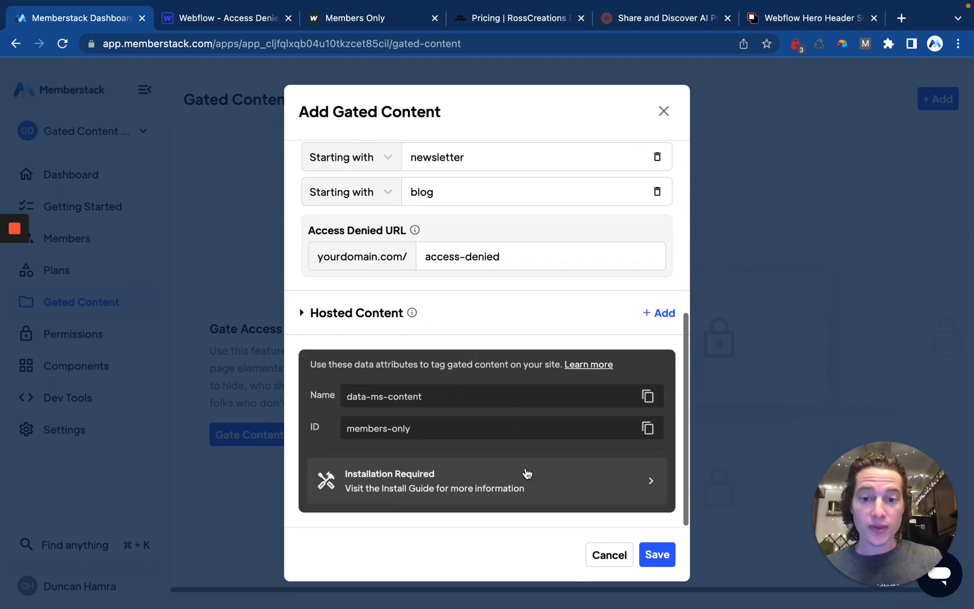
Save the Members Only rule and review its details with the three restricted URLs
{"action": "left_click", "coordinate": [656, 555]}
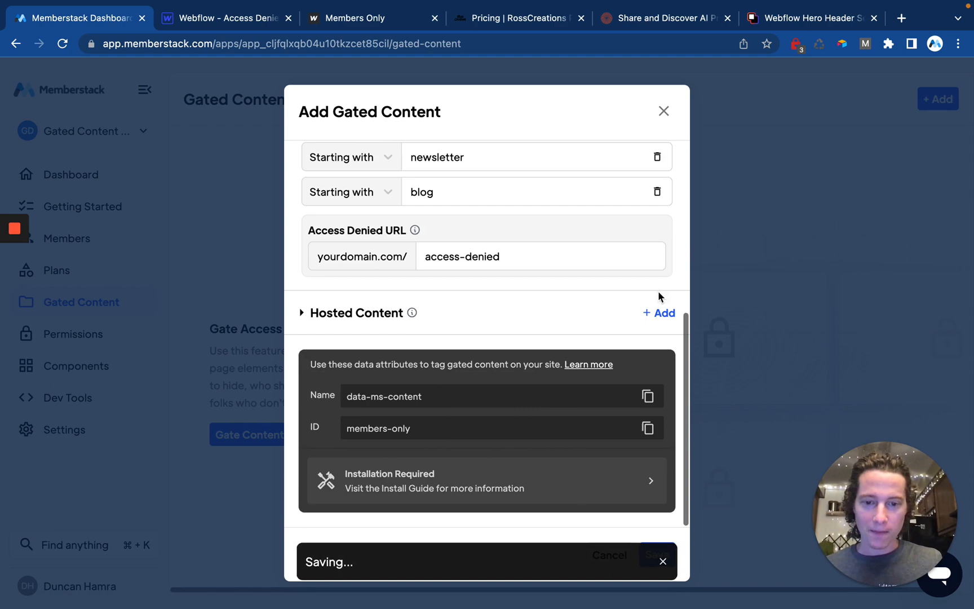
{"action": "left_click", "coordinate": [653, 555]}
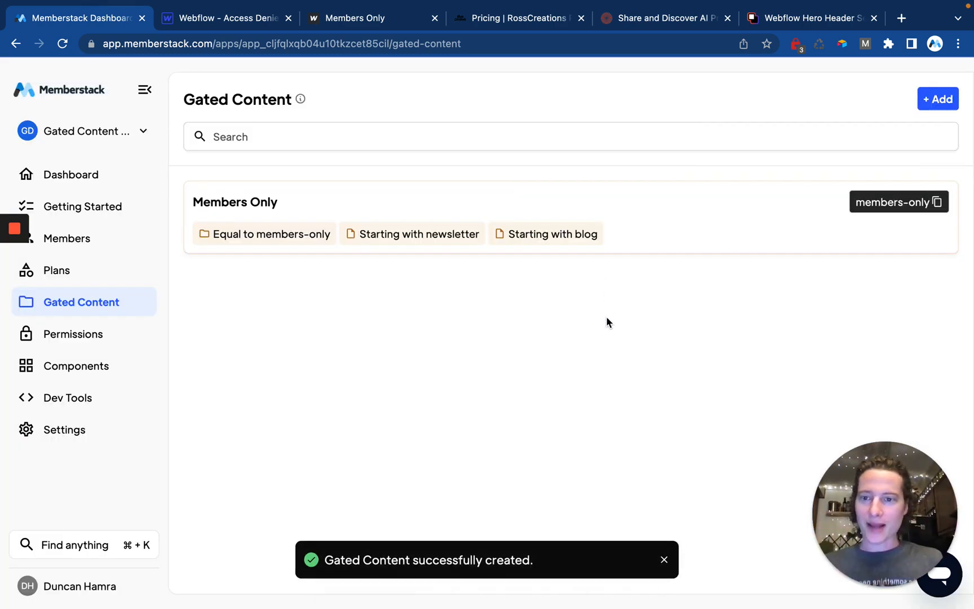
{"action": "left_click", "coordinate": [234, 202]}
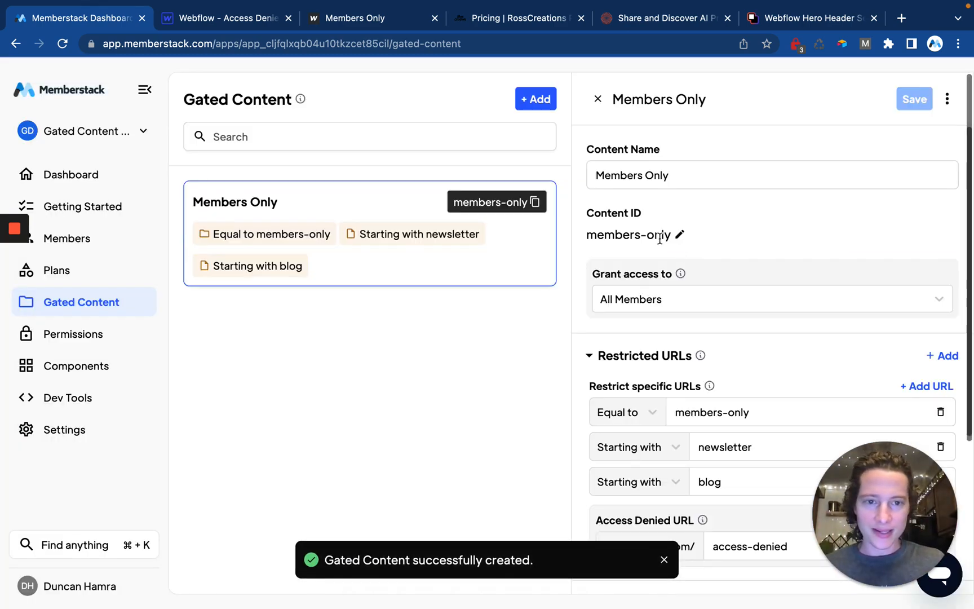
{"action": "scroll", "scroll_direction": "down", "scroll_amount": 3}
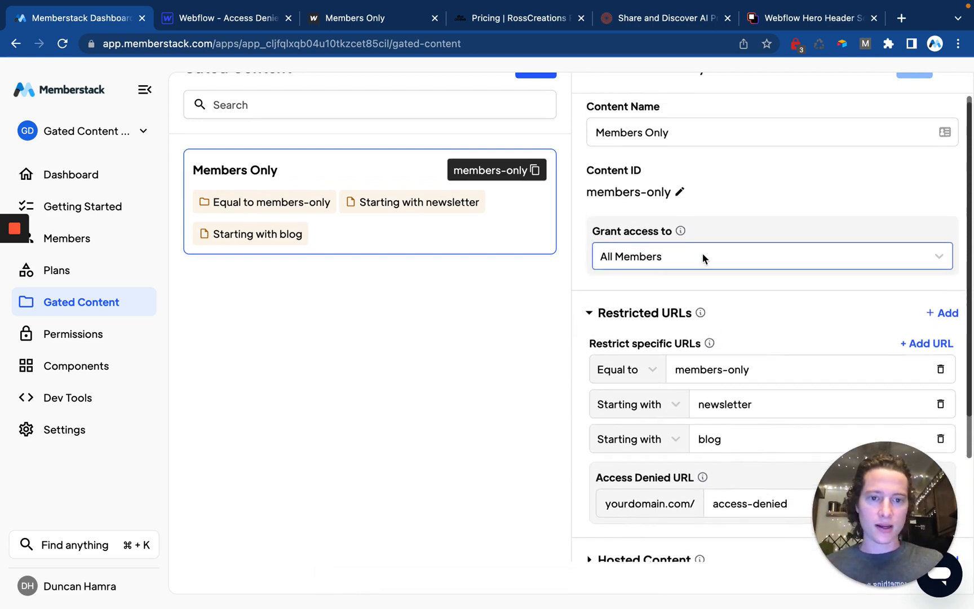
{"action": "scroll", "scroll_direction": "down", "scroll_amount": 3}
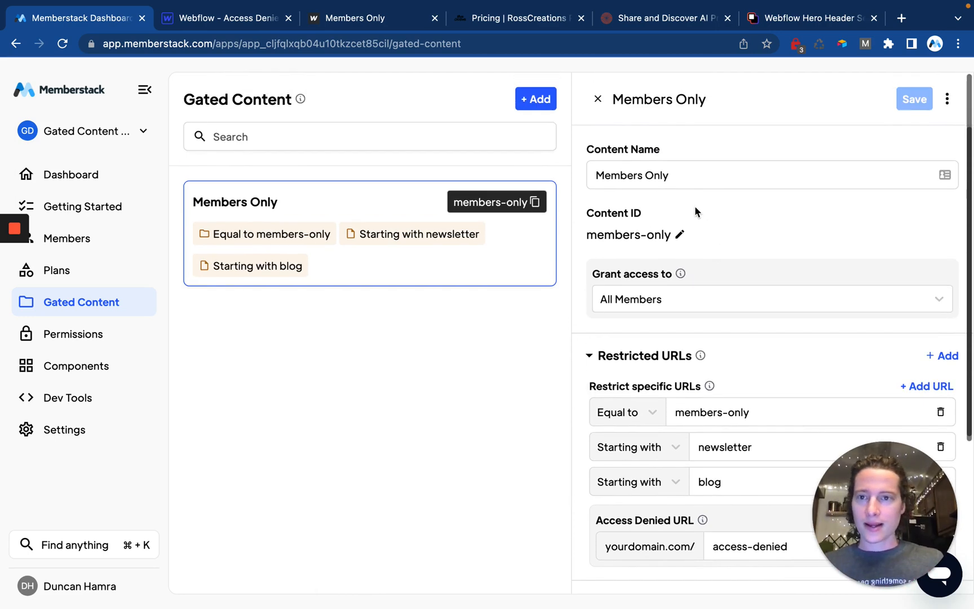
From Webflow, view the published Access Denied page that gated visitors are redirected to
{"action": "left_click", "coordinate": [224, 17]}
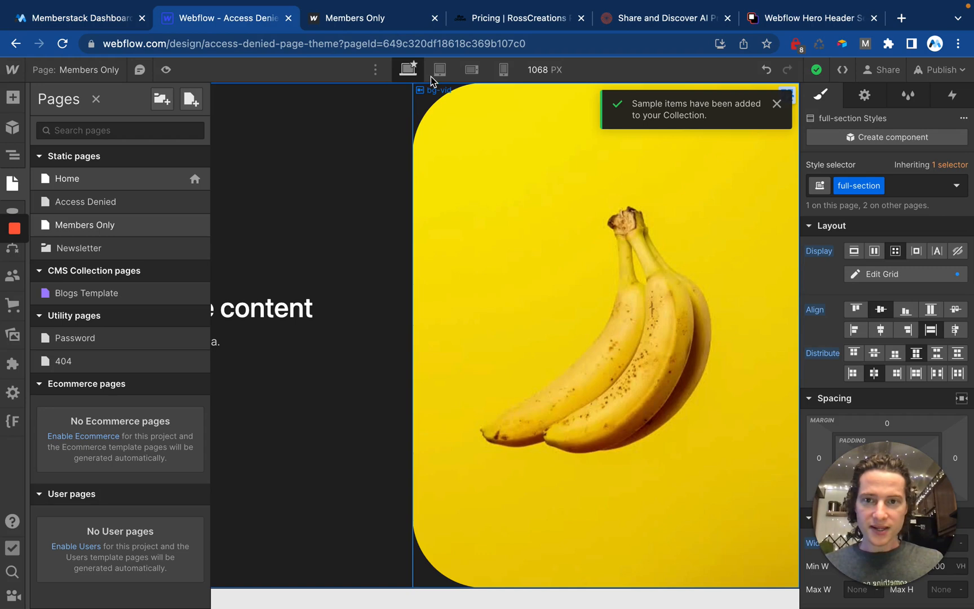
{"action": "left_click", "coordinate": [355, 17]}
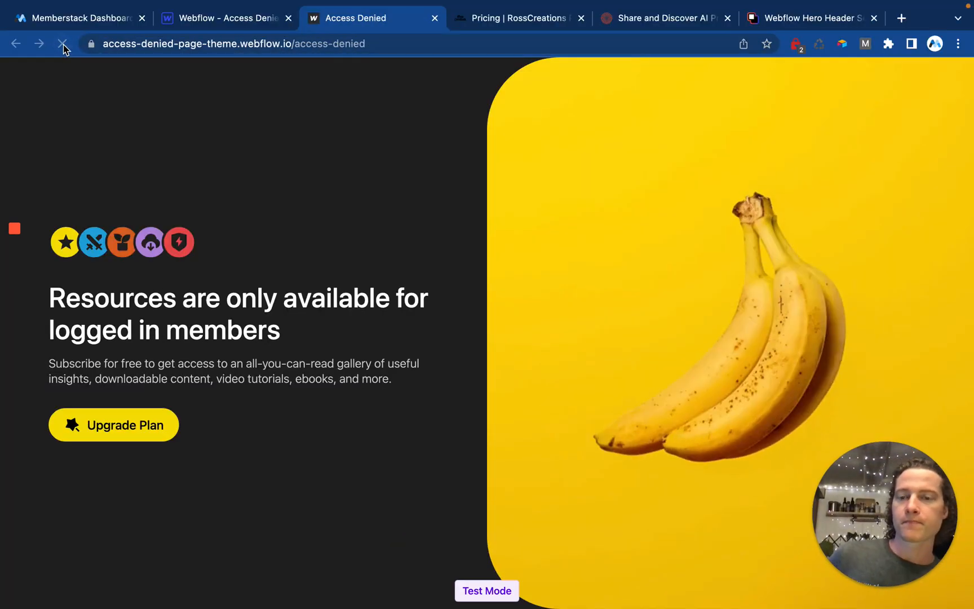
{"action": "left_click", "coordinate": [62, 44]}
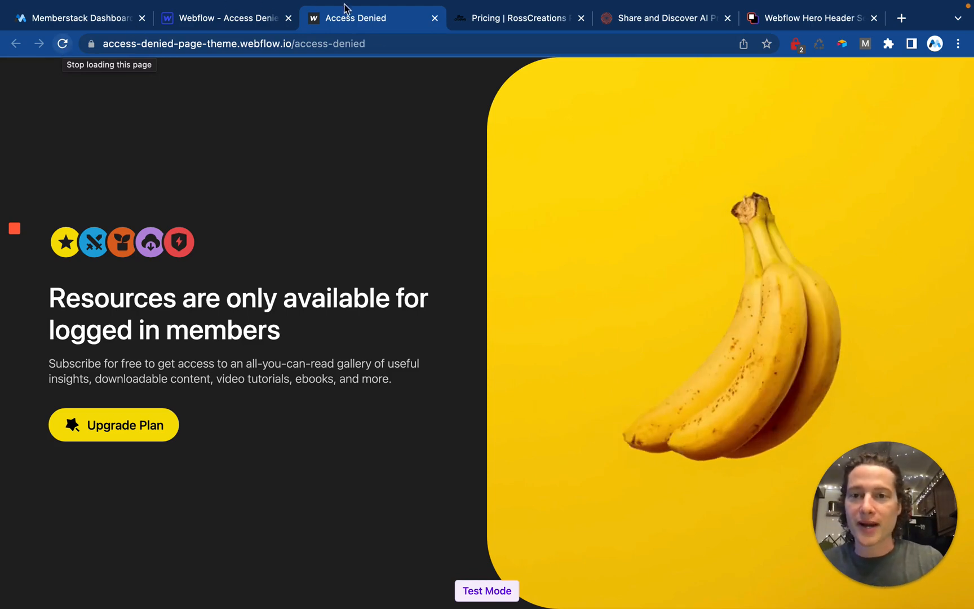
{"action": "mouse_move", "coordinate": [172, 284]}
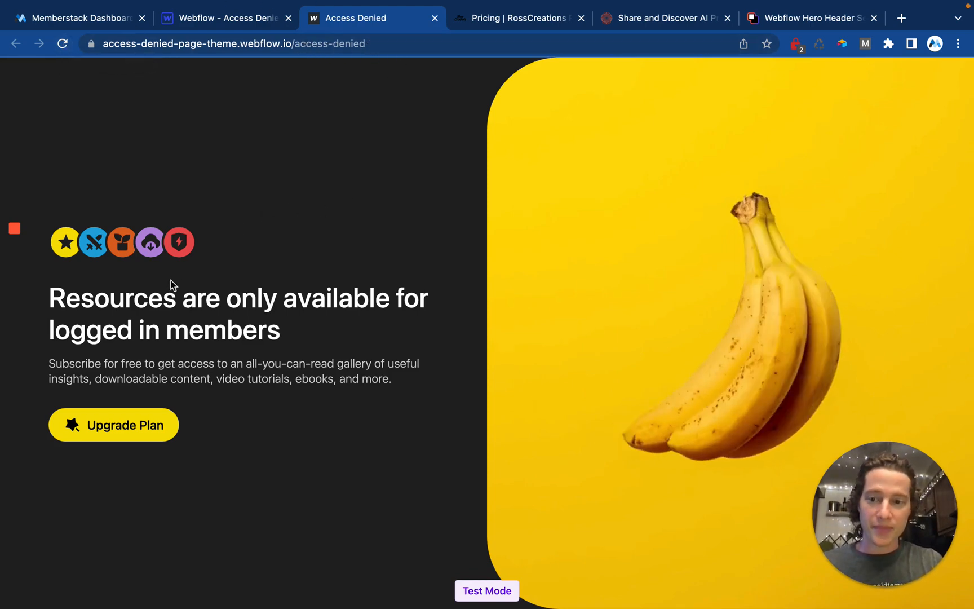
{"action": "mouse_move", "coordinate": [353, 406]}
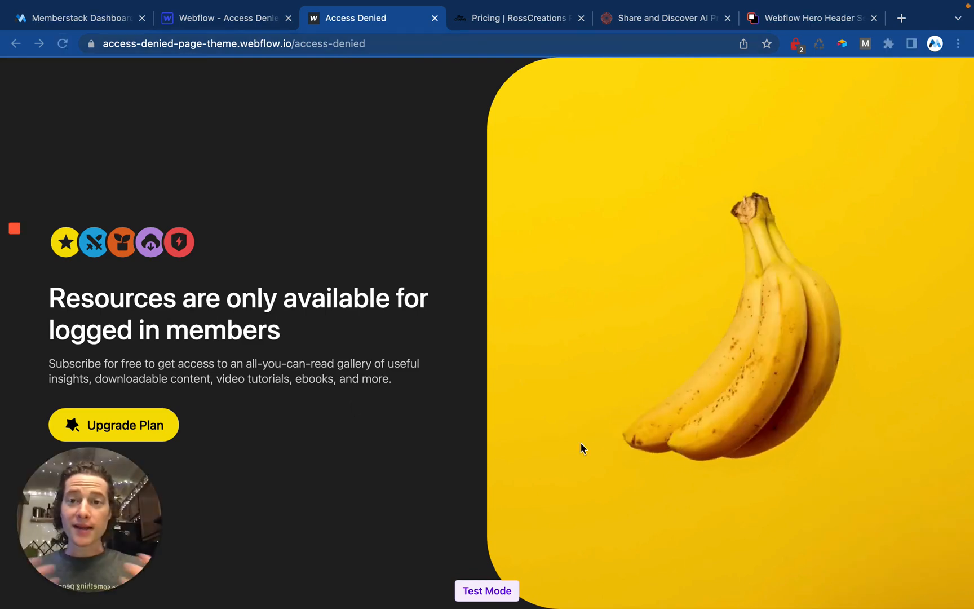
{"action": "mouse_move", "coordinate": [536, 59]}
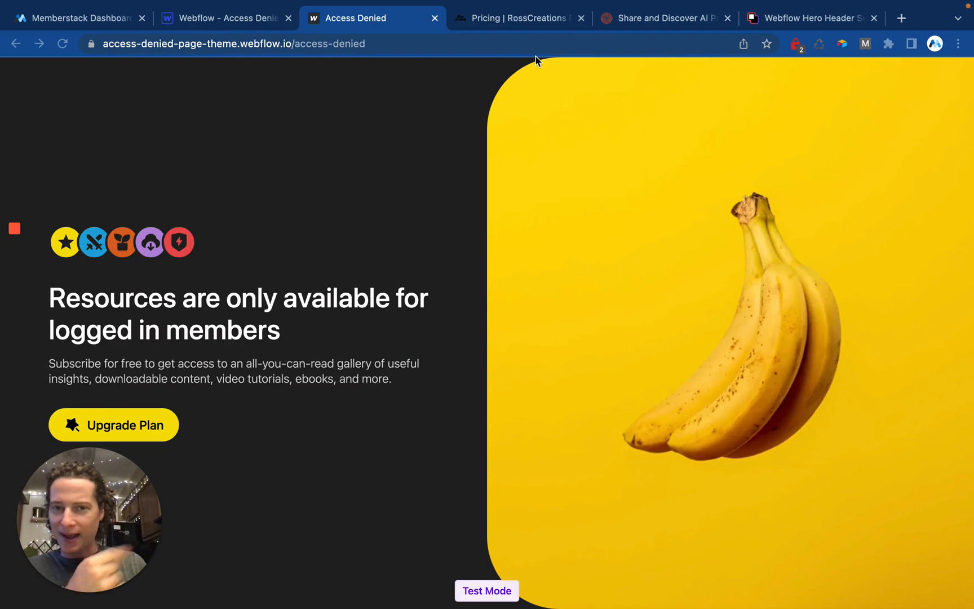
Browse the Ross Creations, PromptPal and Relume Hero Header Sections example sites
{"action": "left_click", "coordinate": [519, 17]}
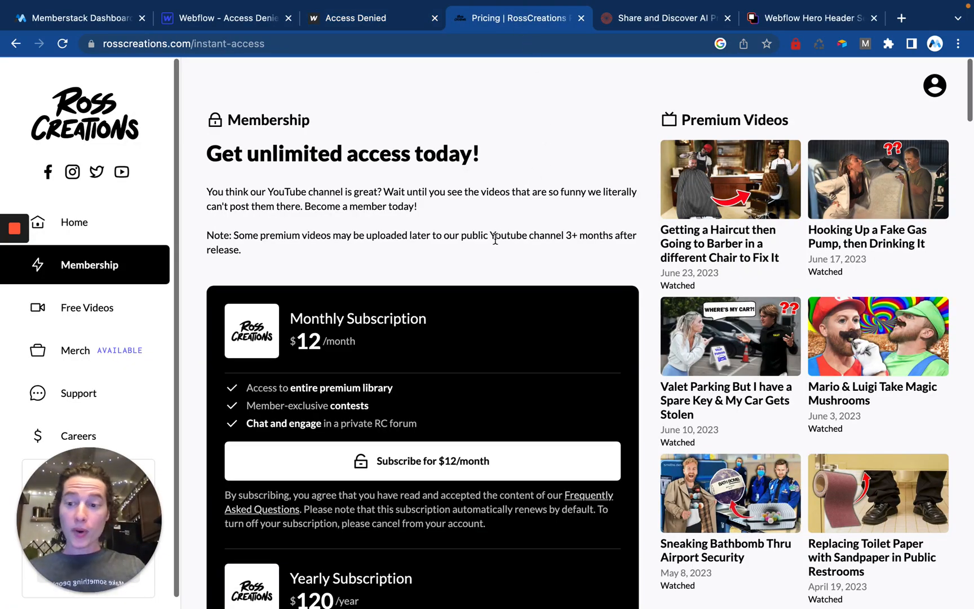
{"action": "mouse_move", "coordinate": [546, 209]}
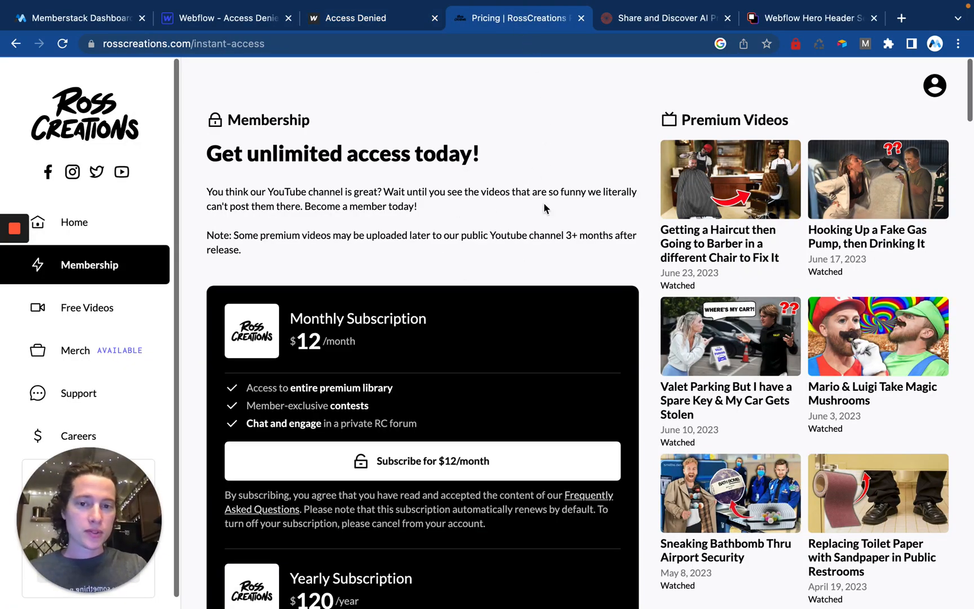
{"action": "mouse_move", "coordinate": [637, 26]}
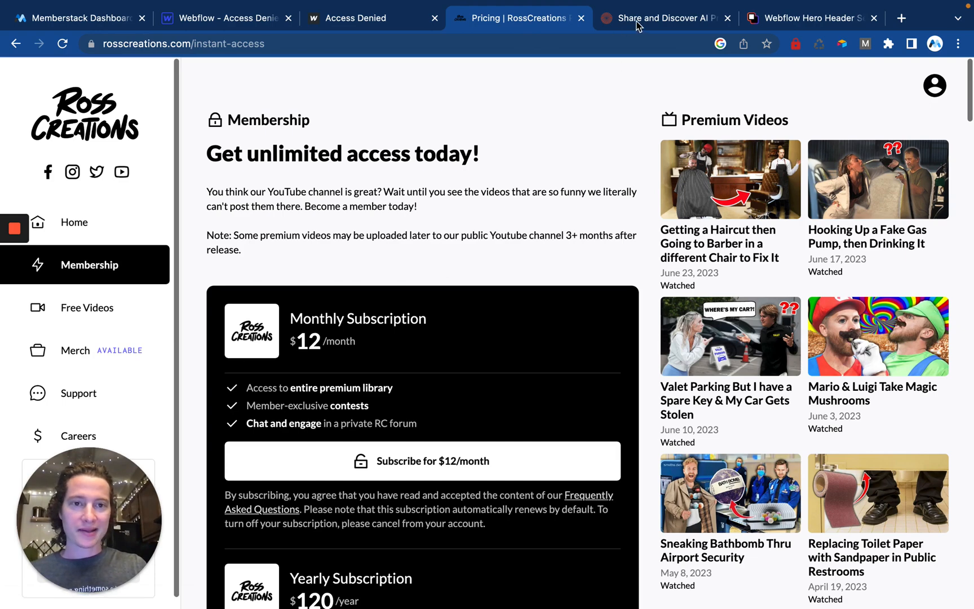
{"action": "left_click", "coordinate": [663, 17]}
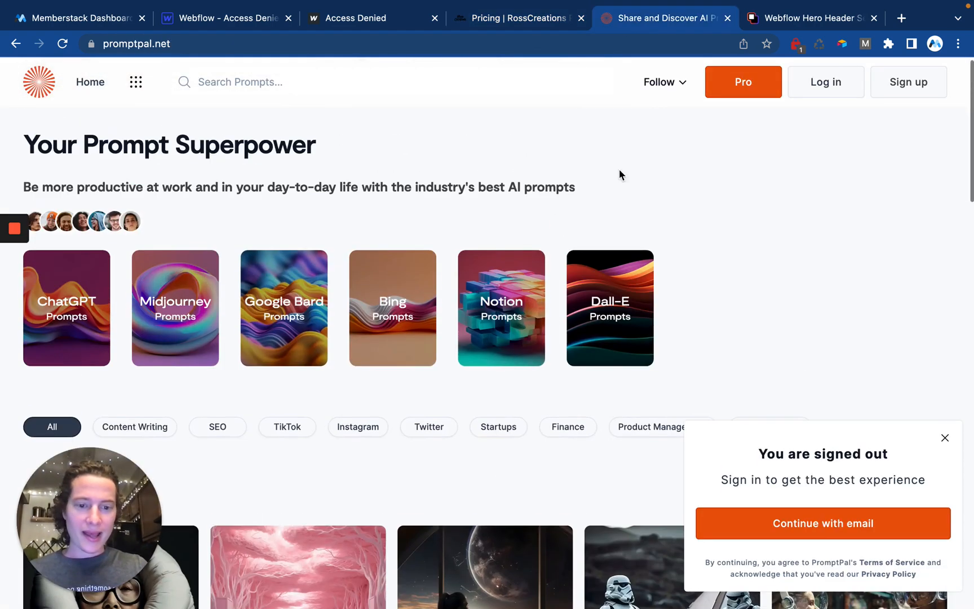
{"action": "left_click", "coordinate": [814, 17]}
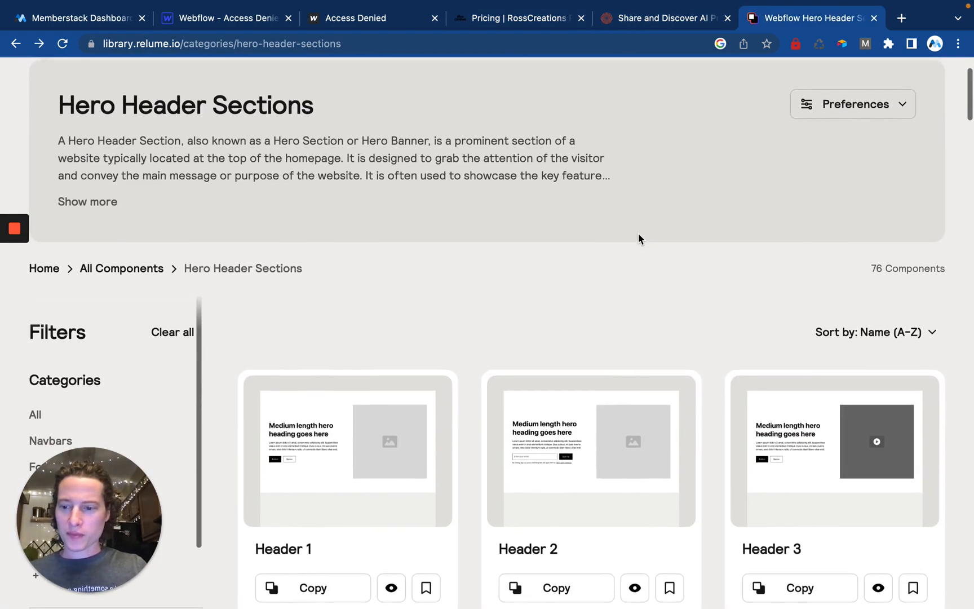